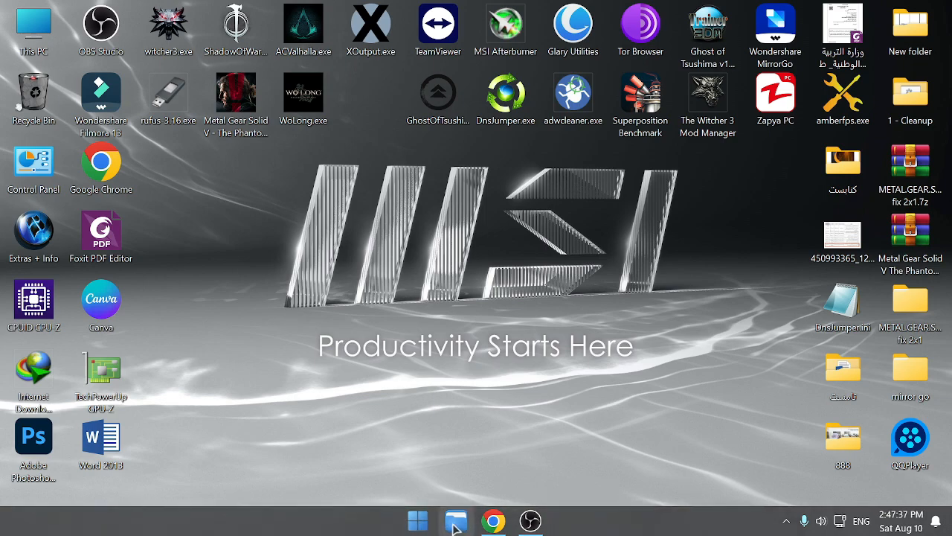
- Bring up Chrome and open the Operation.Flashpoint.Red.River.v1.2.rar download page from MediaFire Games
click(493, 520)
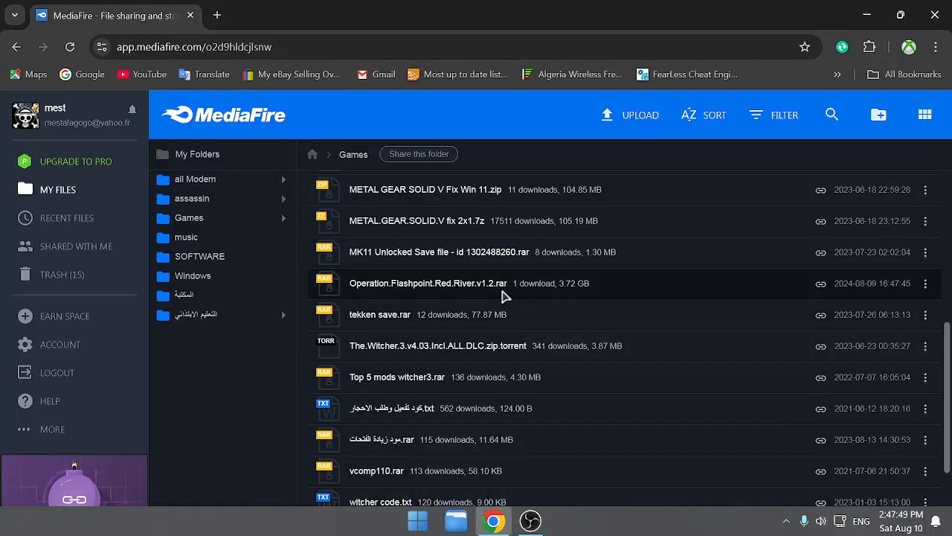
mouse_move(567, 288)
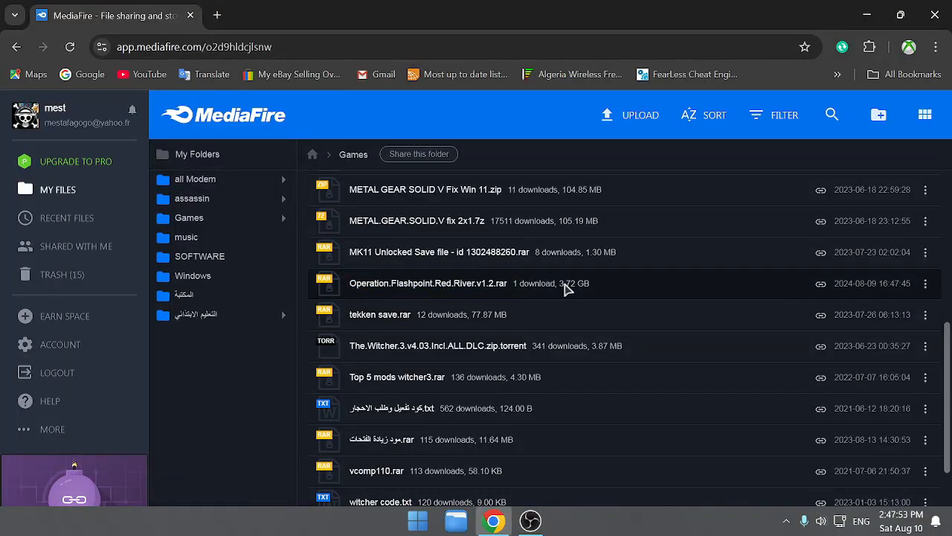
click(428, 283)
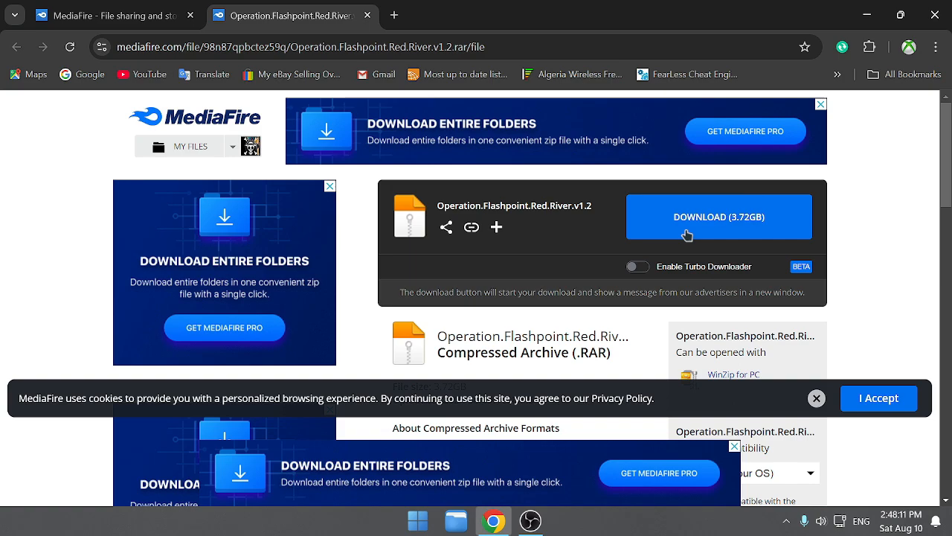
mouse_move(883, 13)
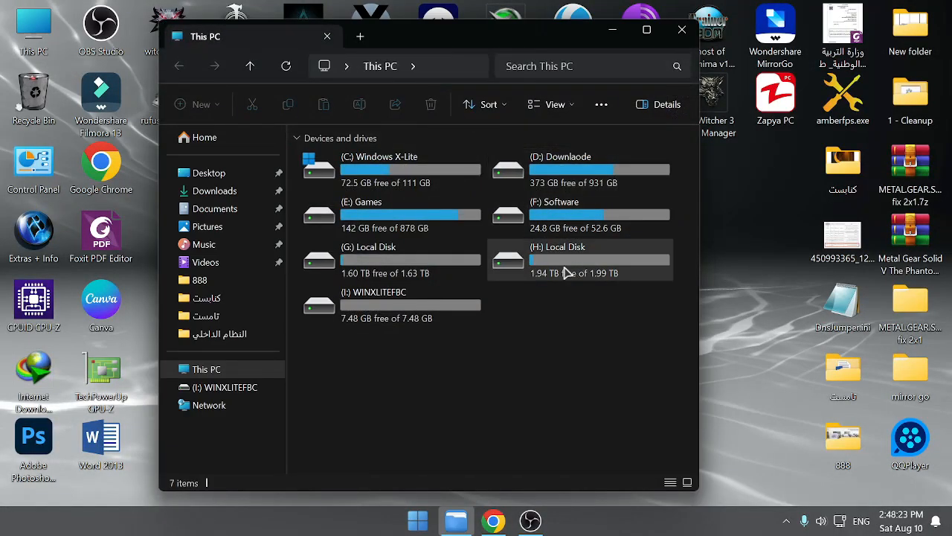
- Open H:\Operation.Flashpoint.Red.River.v1.2 and mount the .iso image via its context menu
double_click(558, 258)
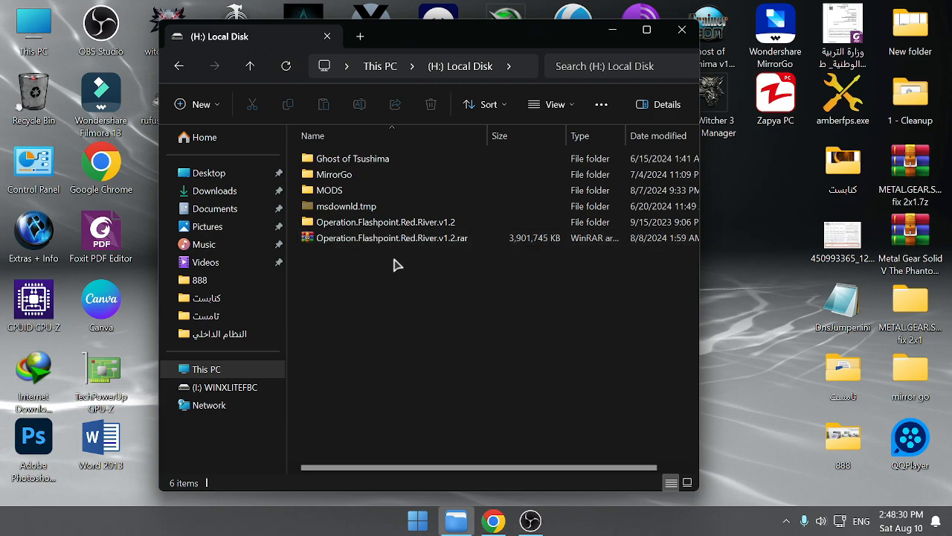
mouse_move(379, 230)
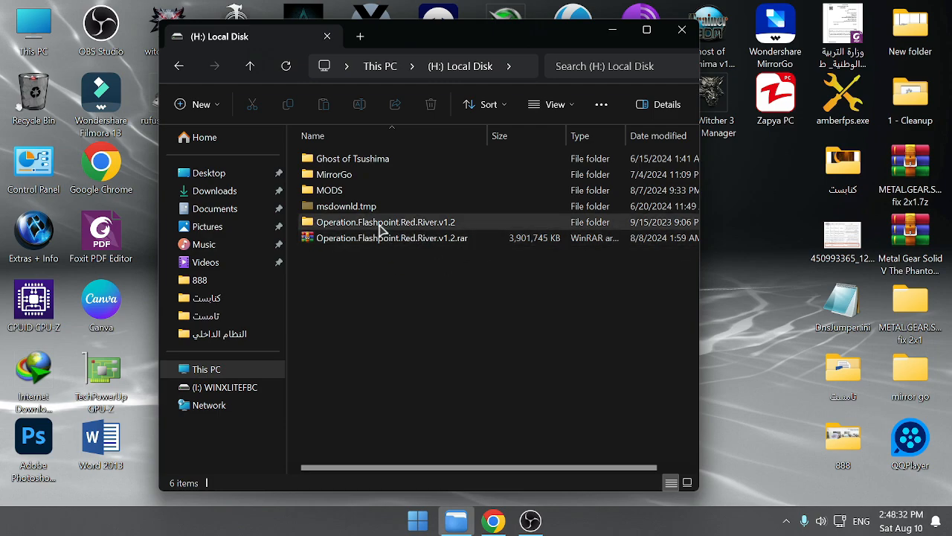
double_click(385, 222)
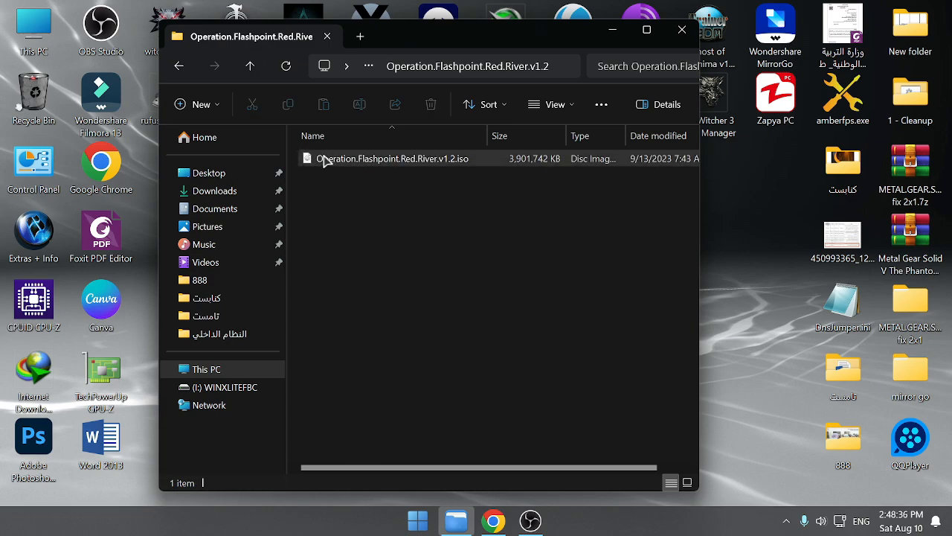
right_click(392, 159)
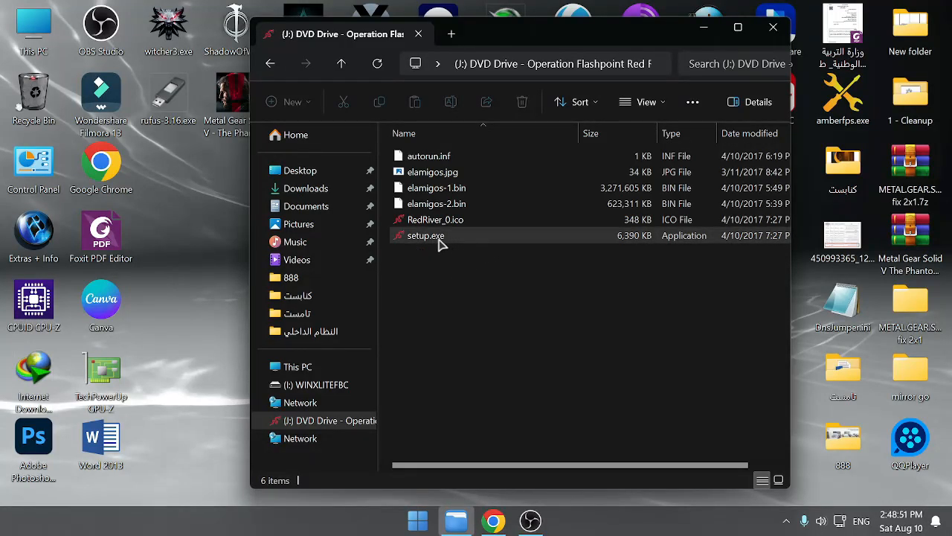
- Run setup.exe from the mounted disc with English as the setup language
double_click(425, 235)
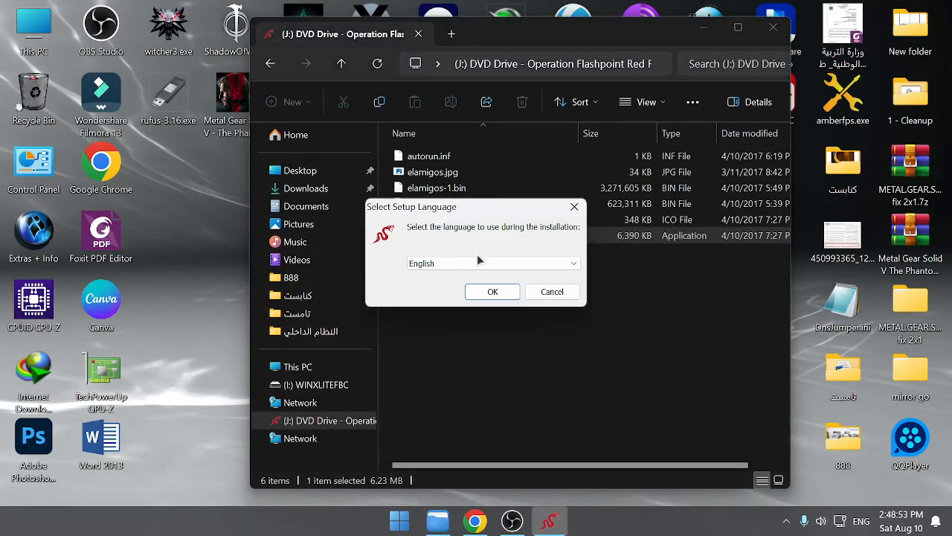
click(493, 291)
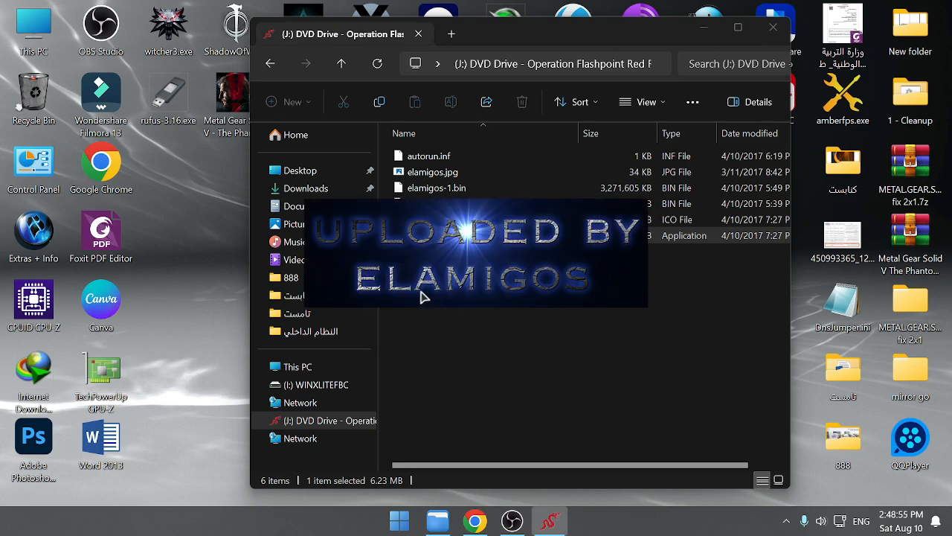
double_click(427, 235)
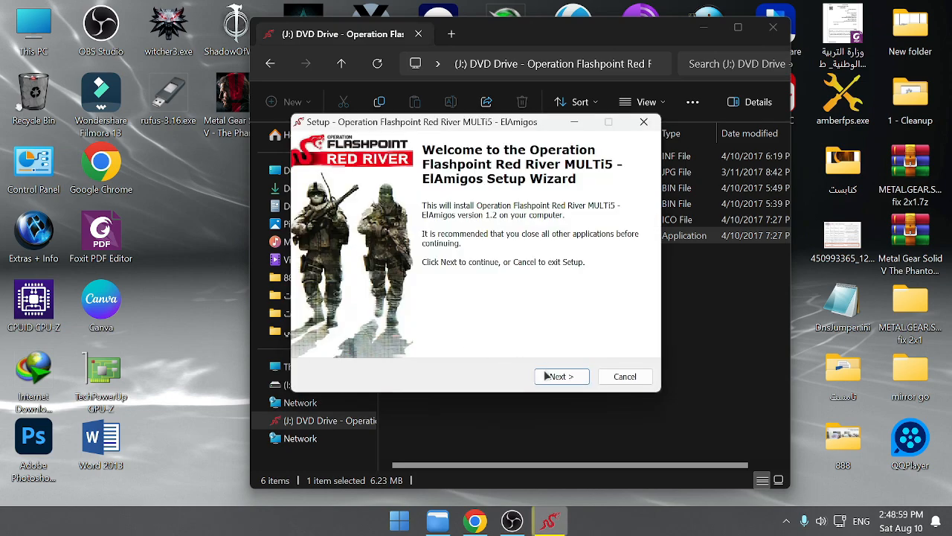
- Accept the default destination folder, Start Menu folder and player name, and start installing
click(561, 375)
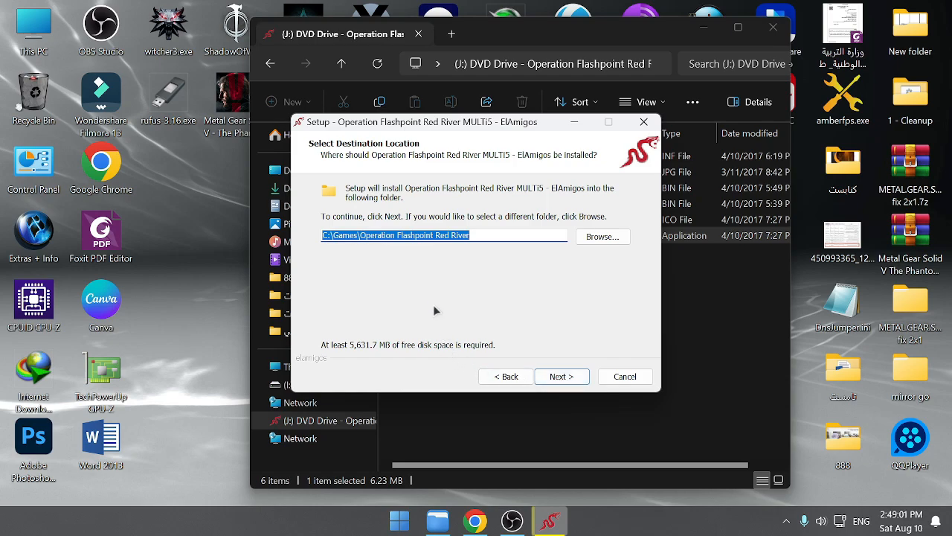
mouse_move(565, 291)
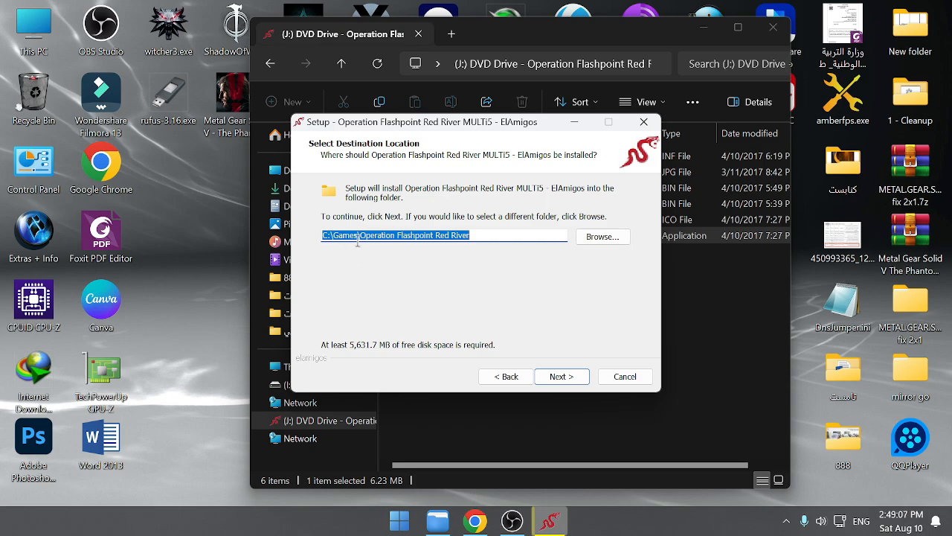
mouse_move(518, 261)
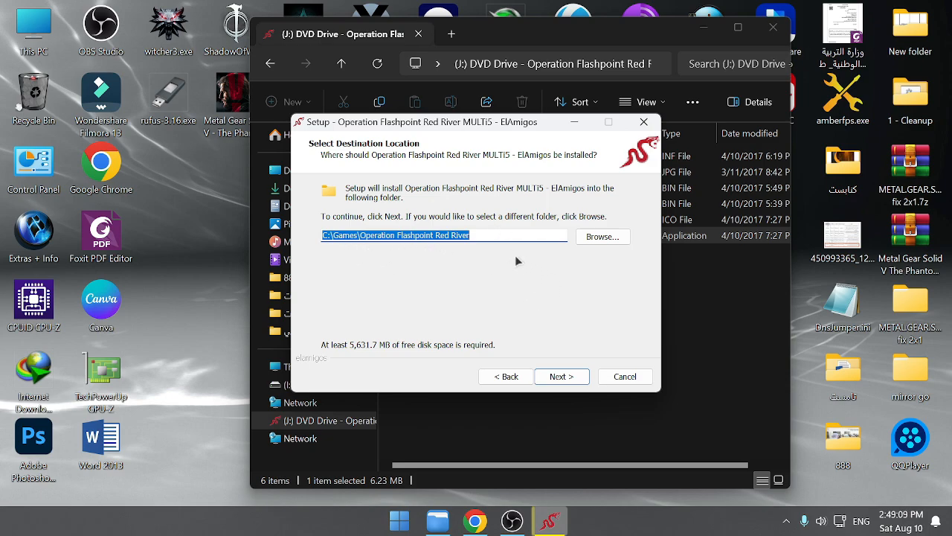
click(562, 376)
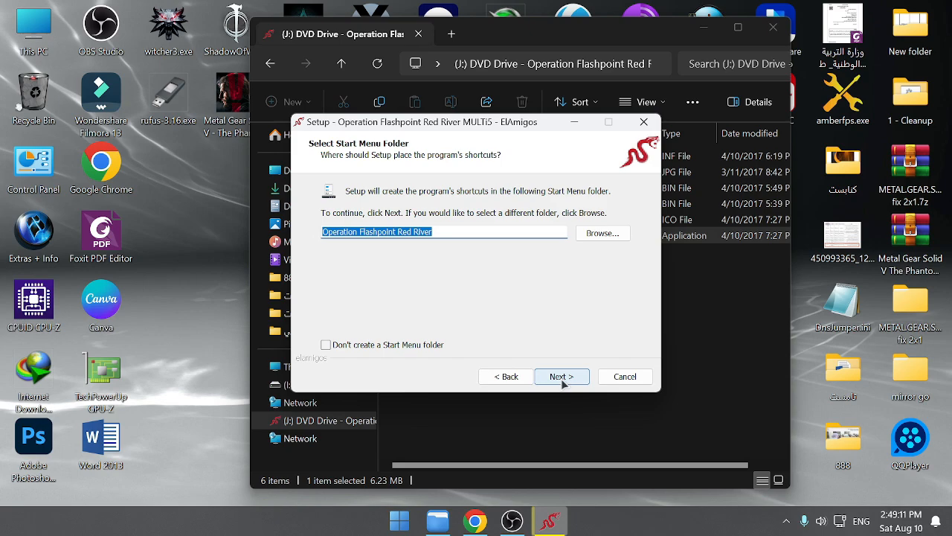
click(560, 376)
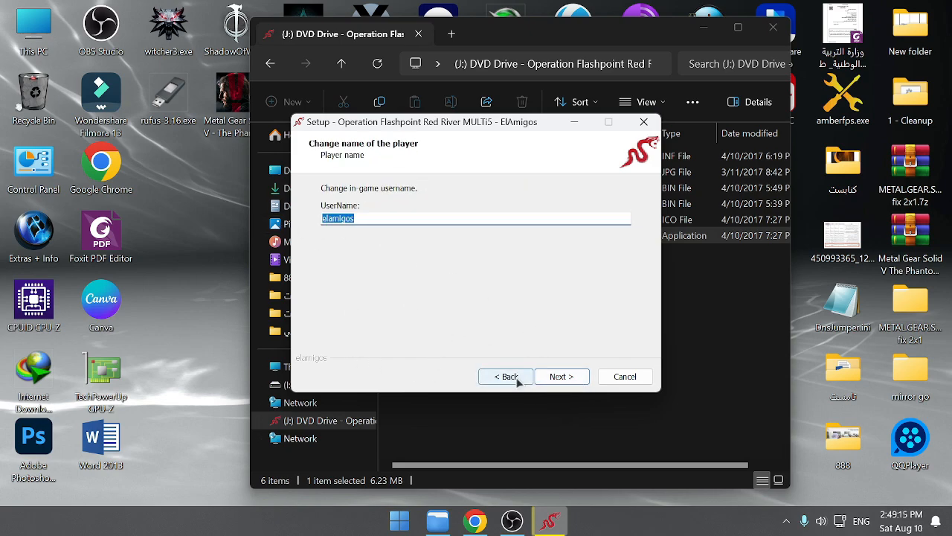
click(562, 376)
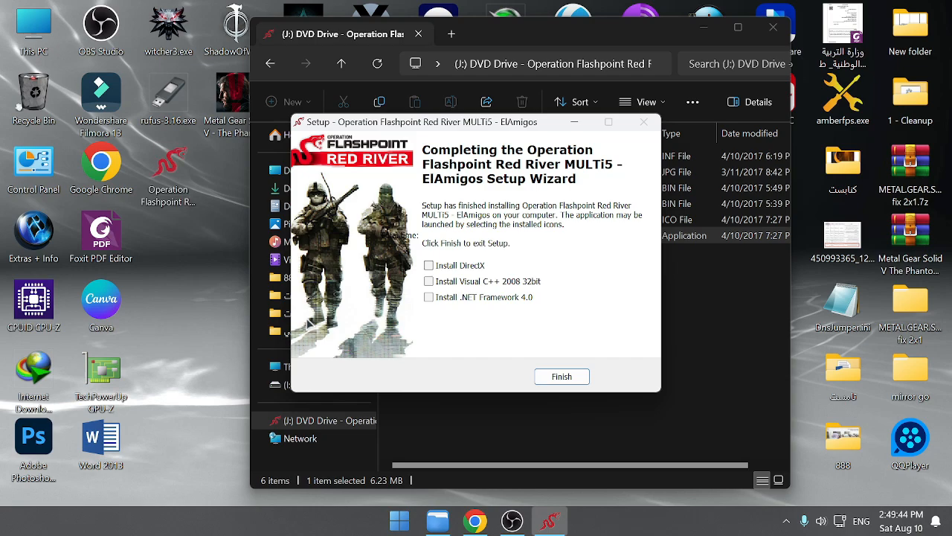
mouse_move(437, 300)
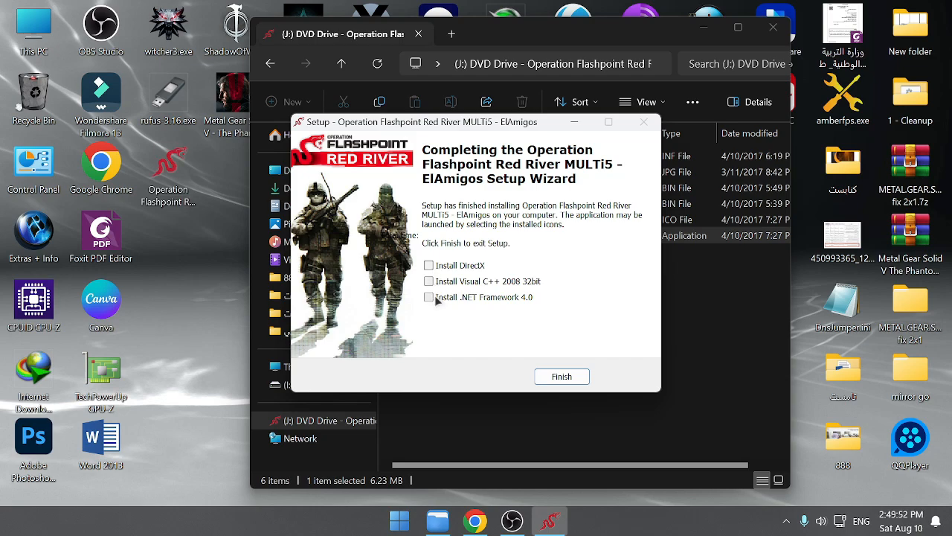
mouse_move(489, 305)
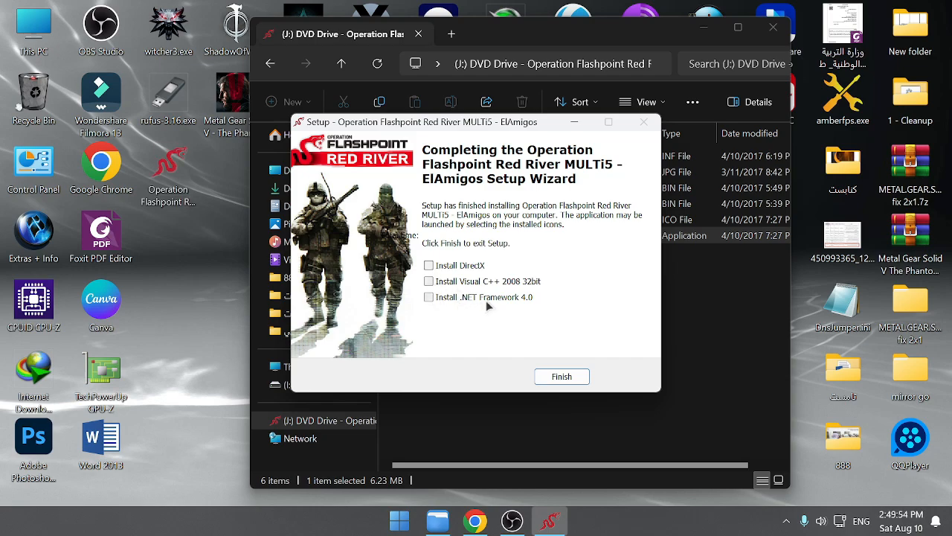
mouse_move(448, 291)
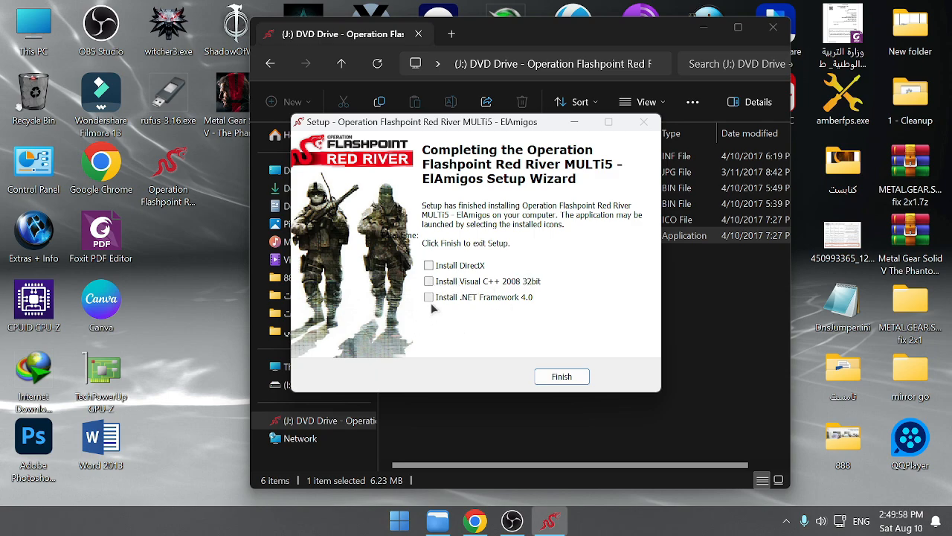
mouse_move(480, 303)
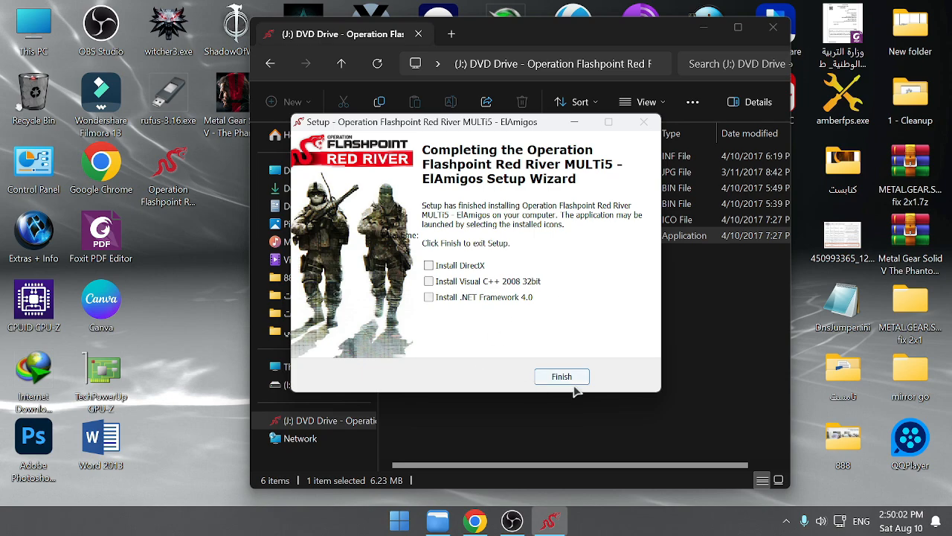
- Click Finish with DirectX, Visual C++ 2008 and .NET Framework 4.0 left unchecked
click(562, 376)
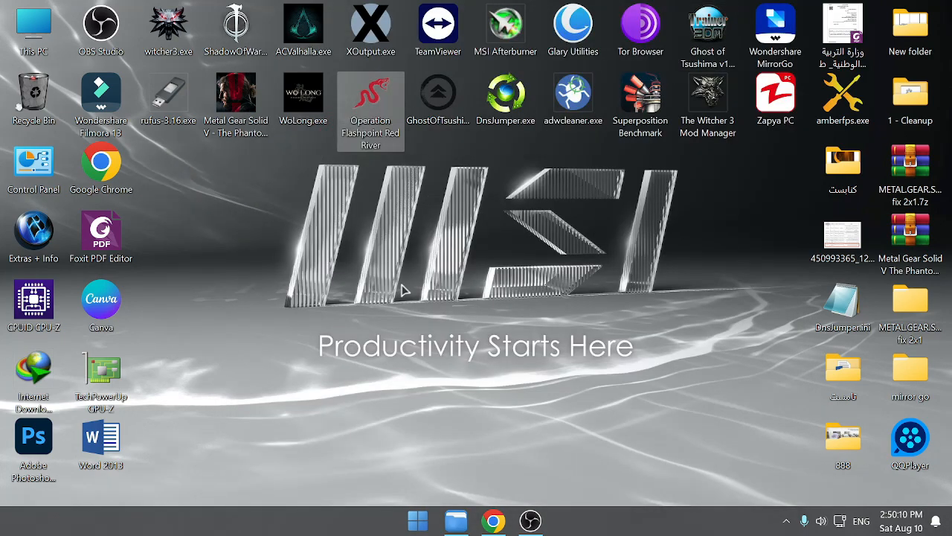
mouse_move(369, 112)
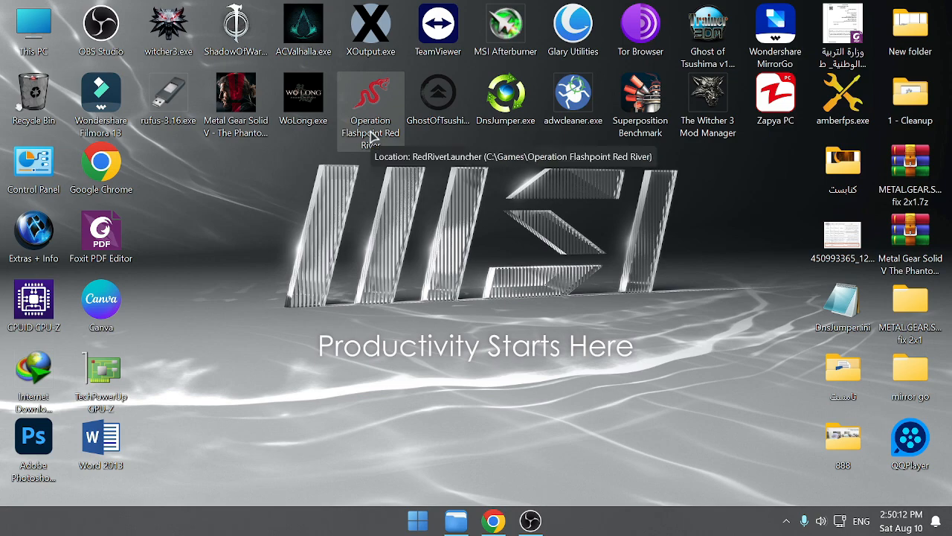
mouse_move(373, 138)
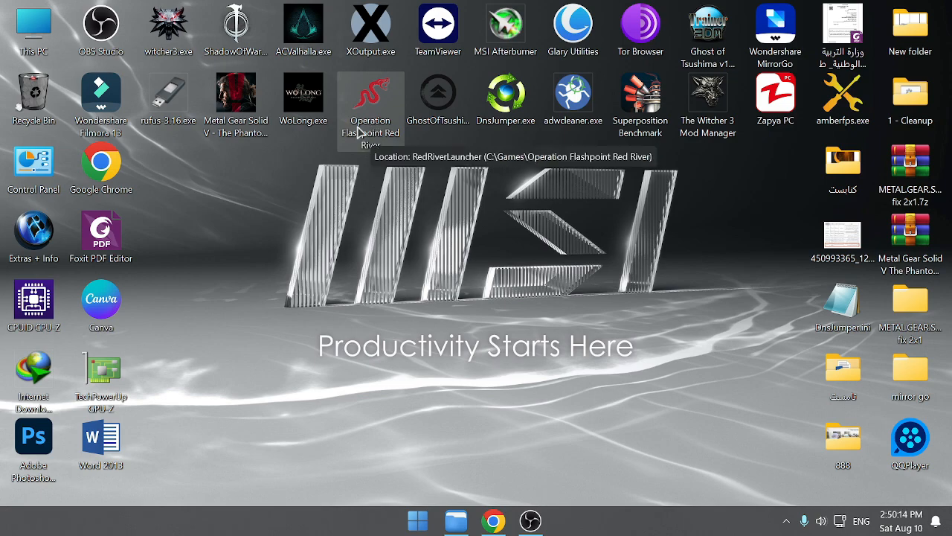
- Launch the game from the Operation Flashpoint Red River desktop shortcut's context menu
right_click(370, 100)
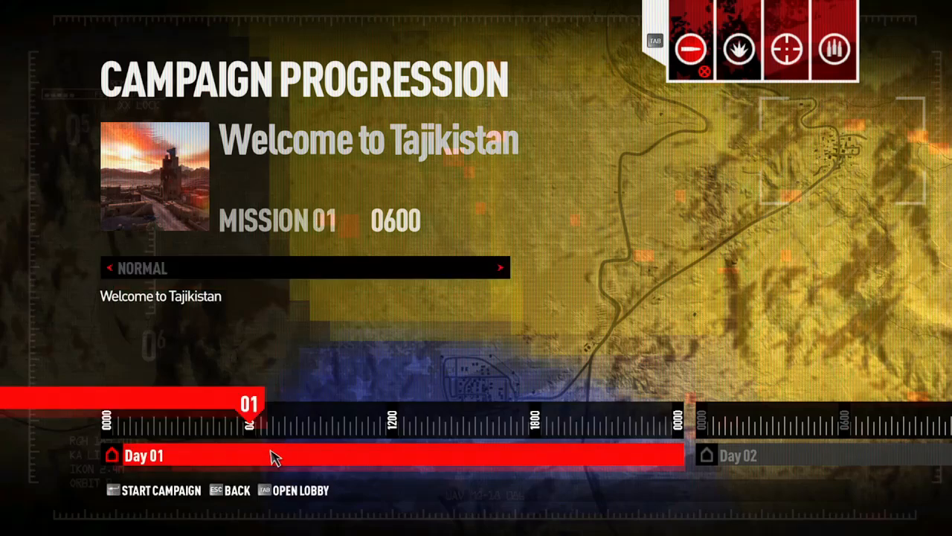
- Select the Day 01 bar for Mission 01, Welcome to Tajikistan, in Campaign Progression
click(162, 489)
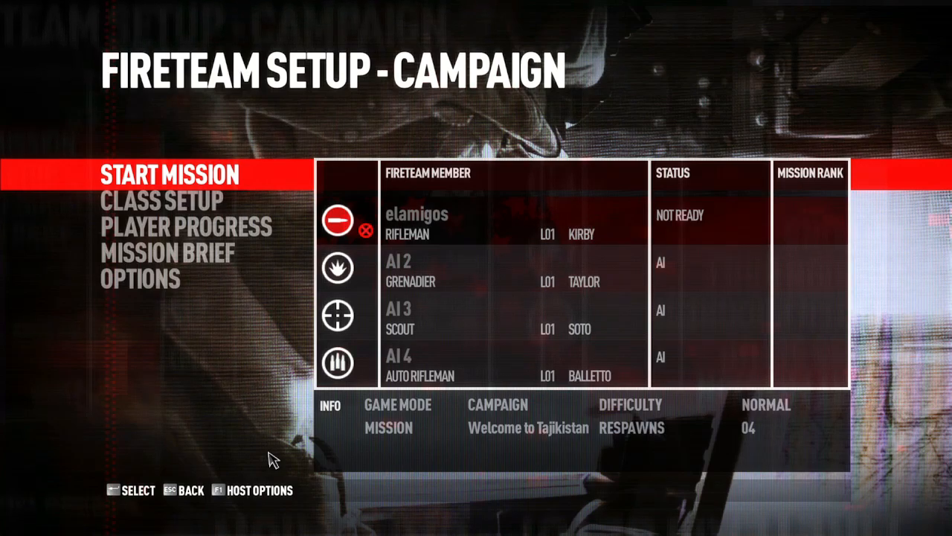
mouse_move(261, 434)
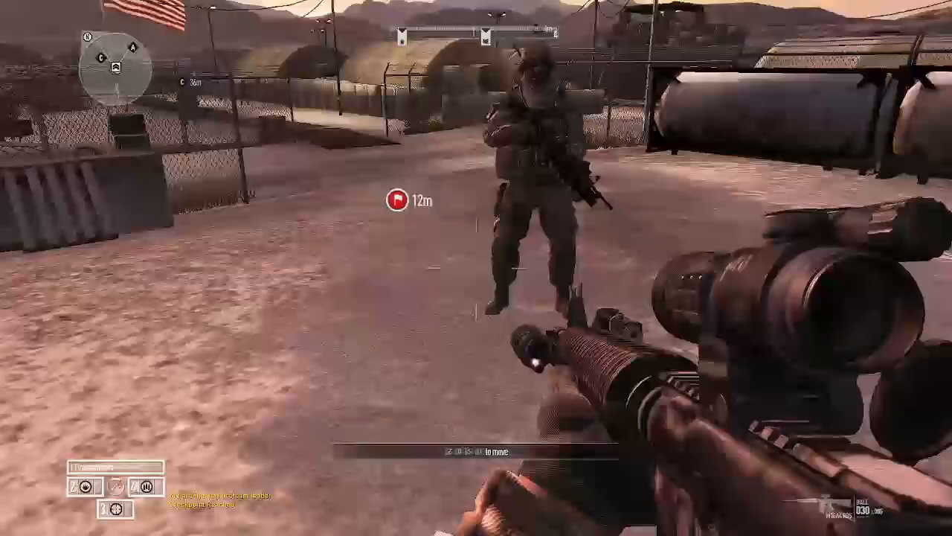
mouse_move(477, 268)
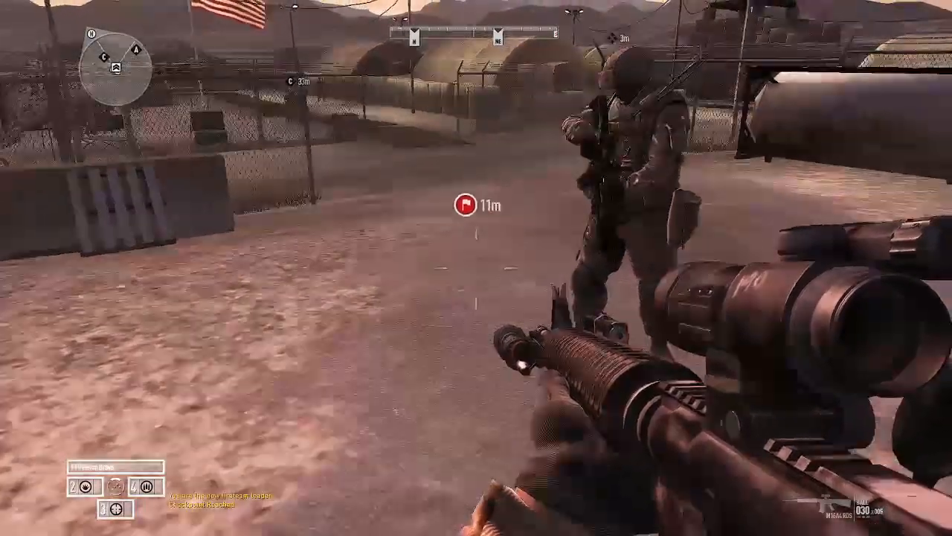